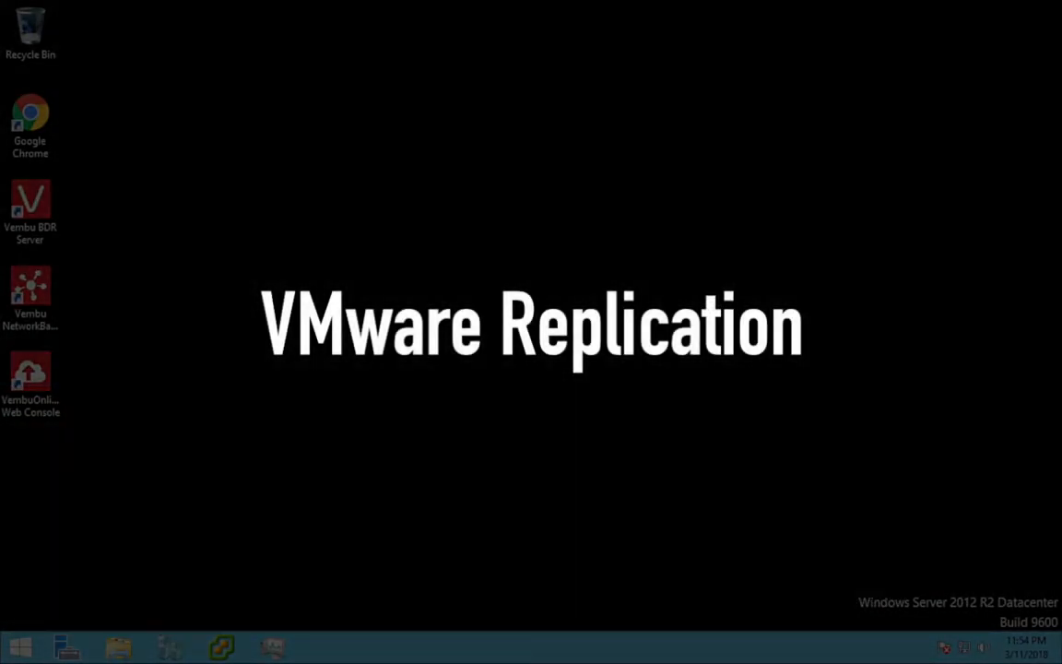
Step: Launch the Vembu BDR Server web console, sign in, and dismiss the server registration notification
click(30, 211)
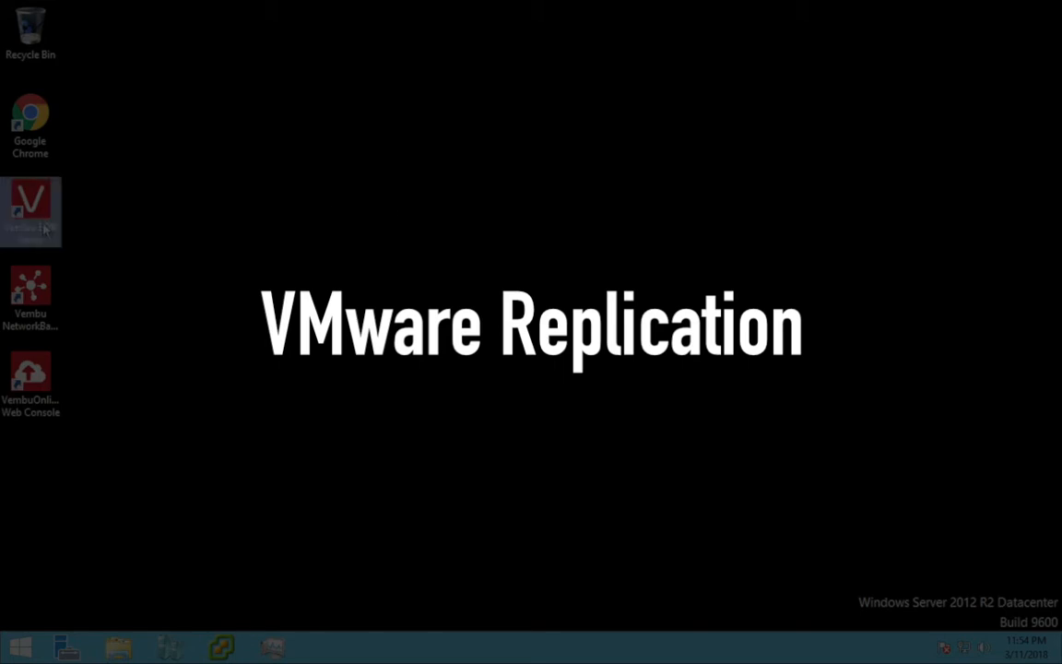
double_click(29, 212)
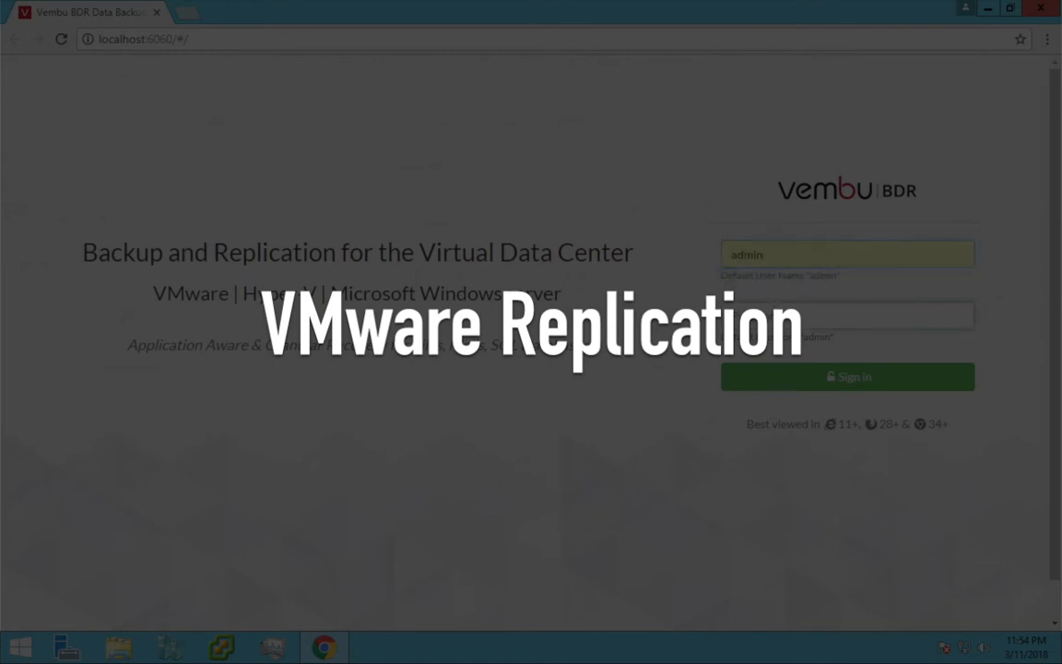
click(847, 313)
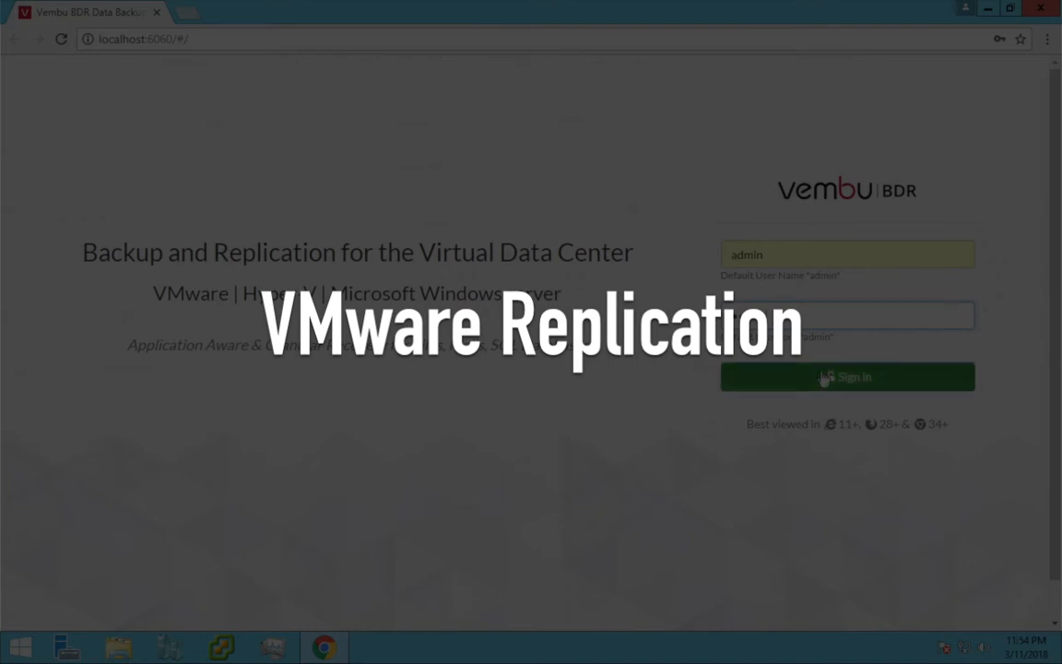
click(846, 377)
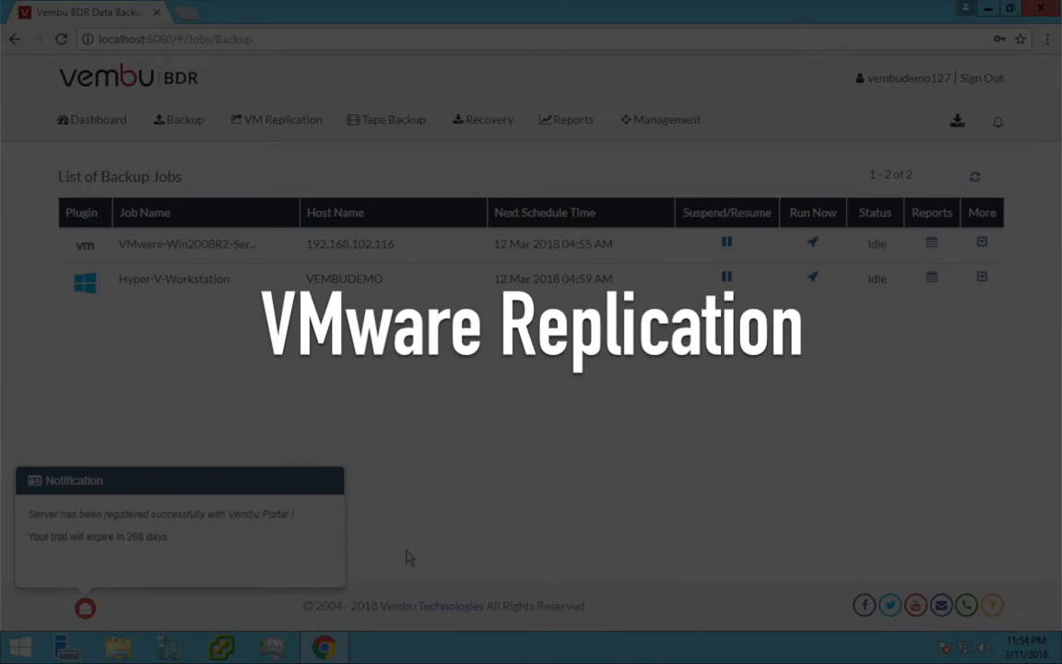
click(85, 609)
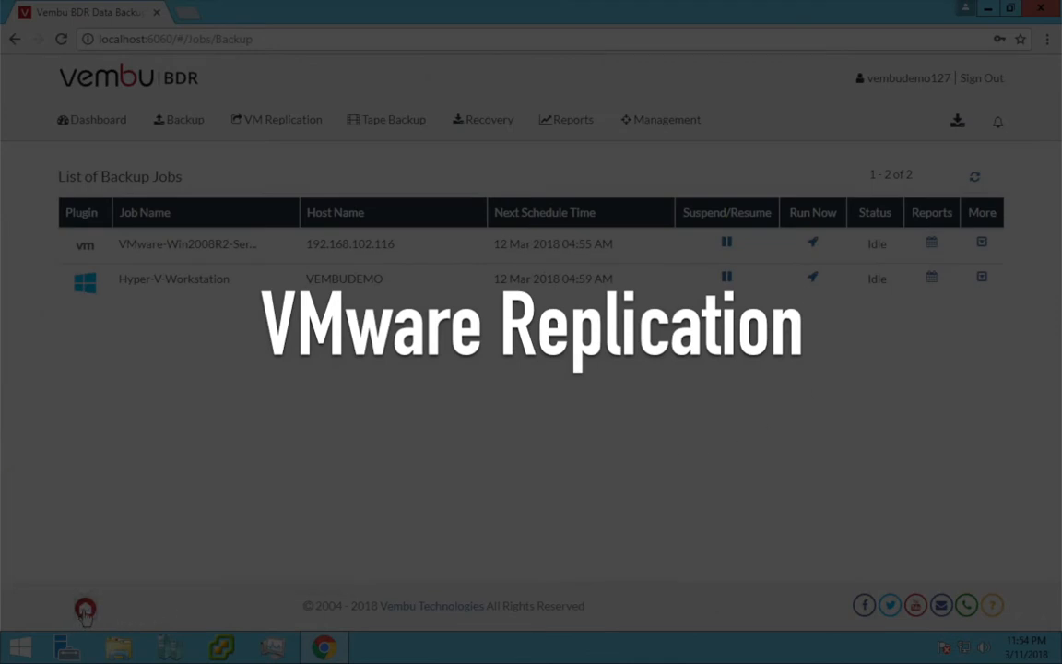
mouse_move(26, 355)
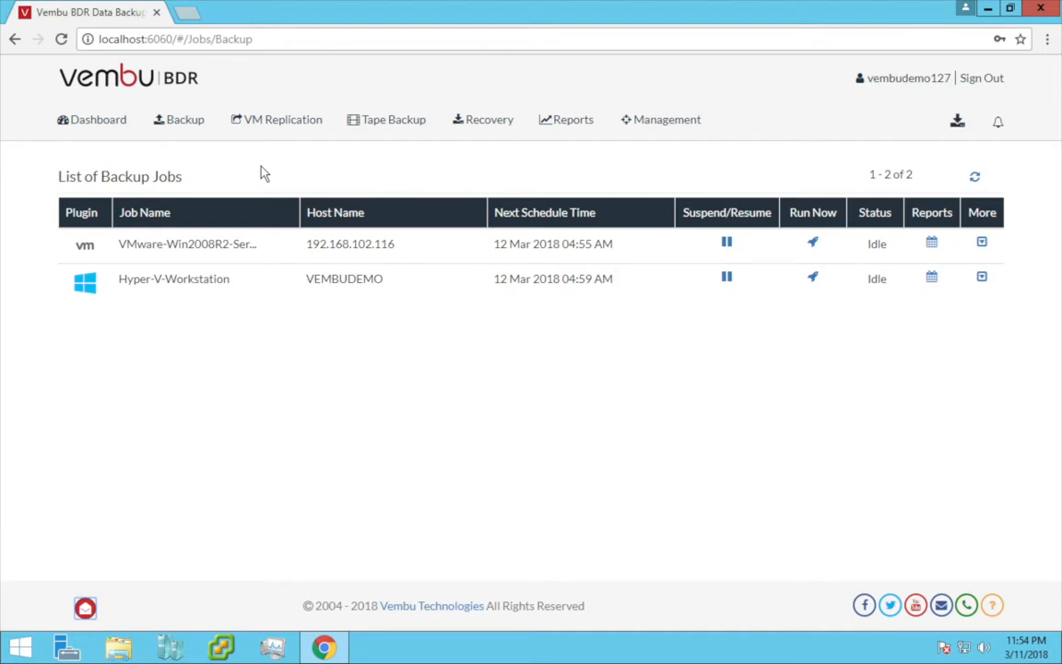
Step: Go to VM Replication > VMware vSphere and list the already added VMware servers
click(282, 118)
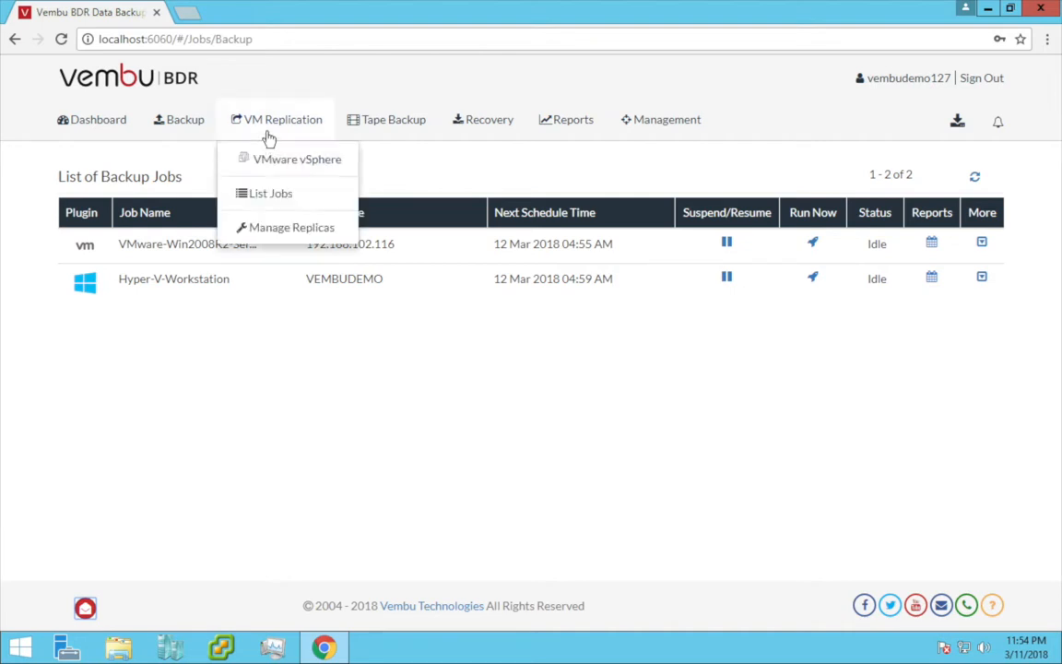
mouse_move(310, 144)
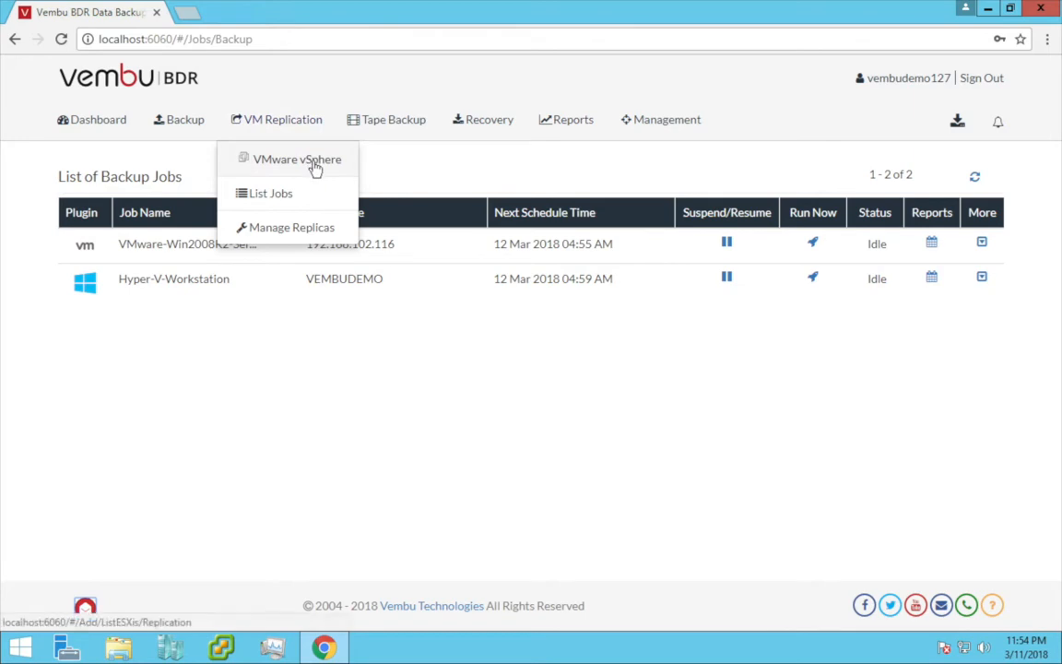
click(295, 159)
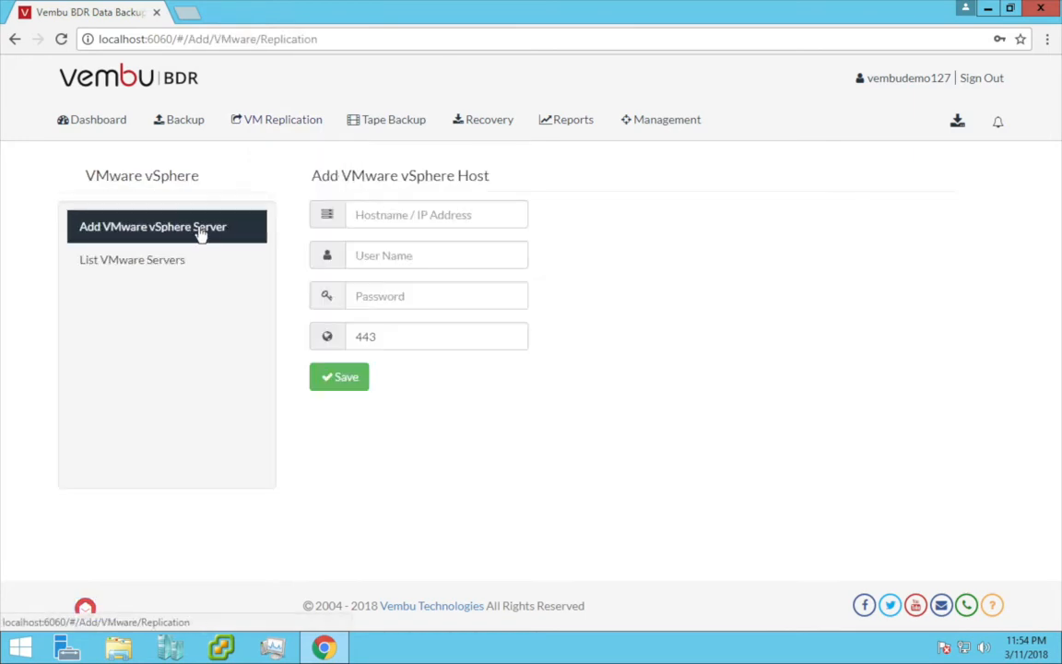
mouse_move(240, 230)
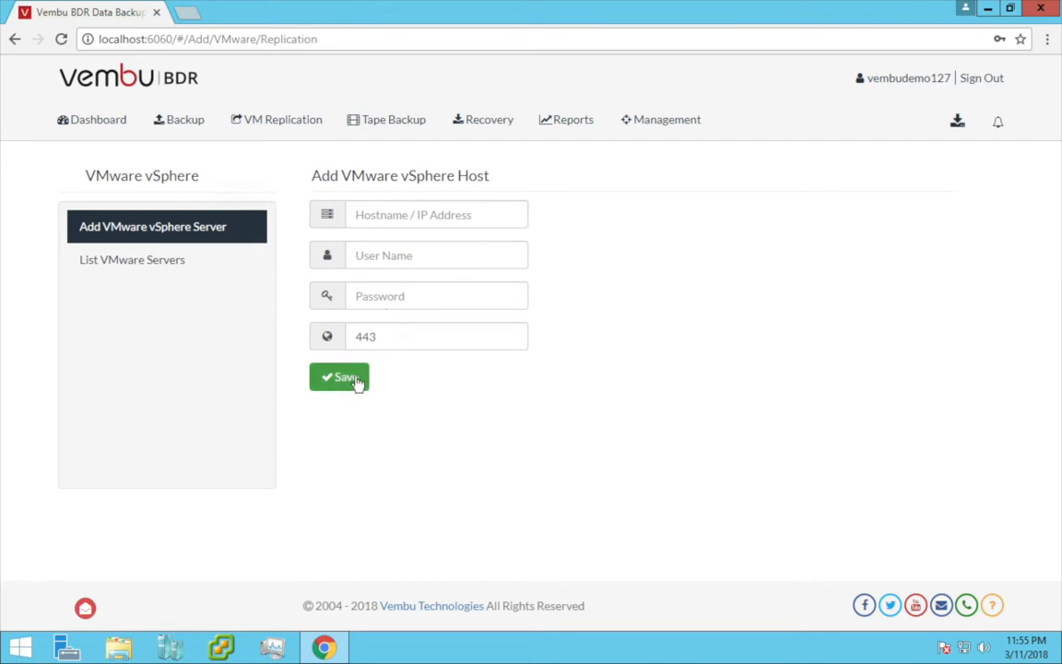
click(133, 258)
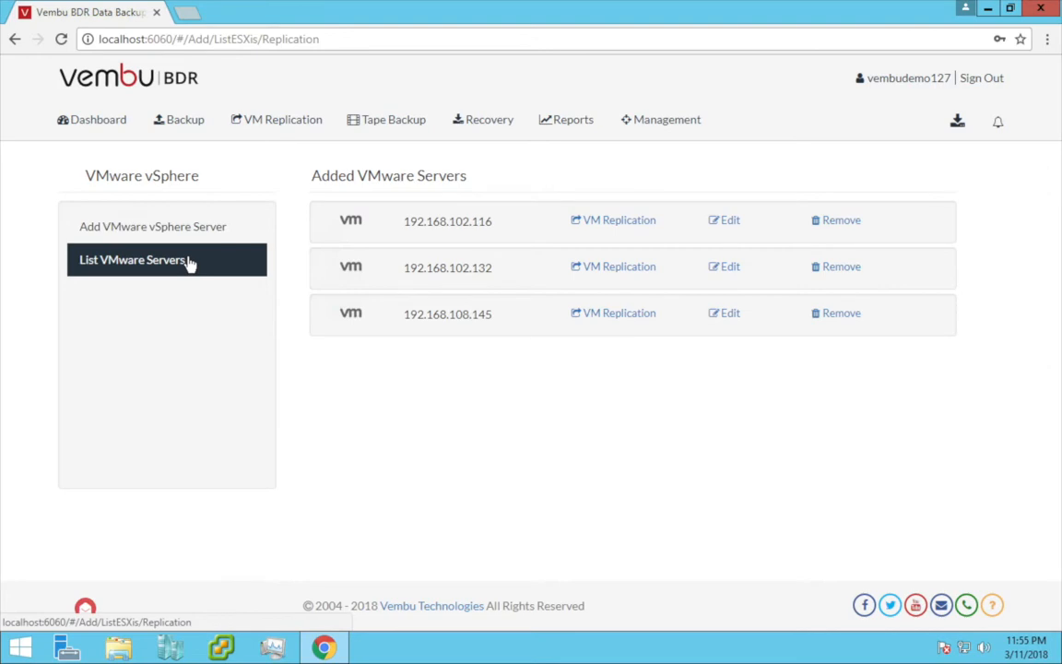
mouse_move(192, 268)
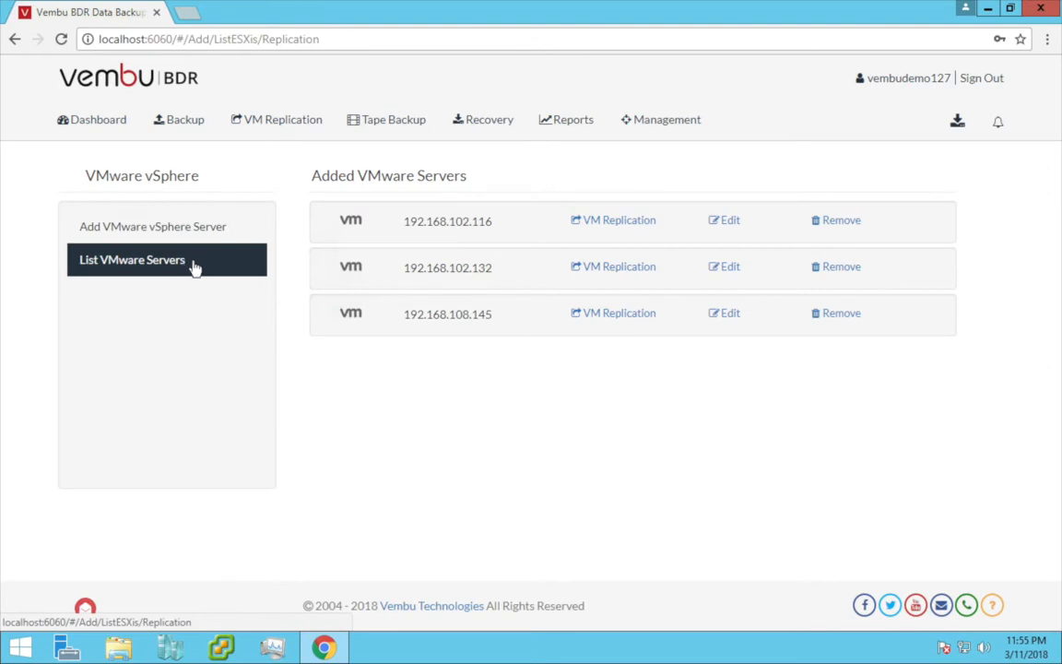
mouse_move(428, 257)
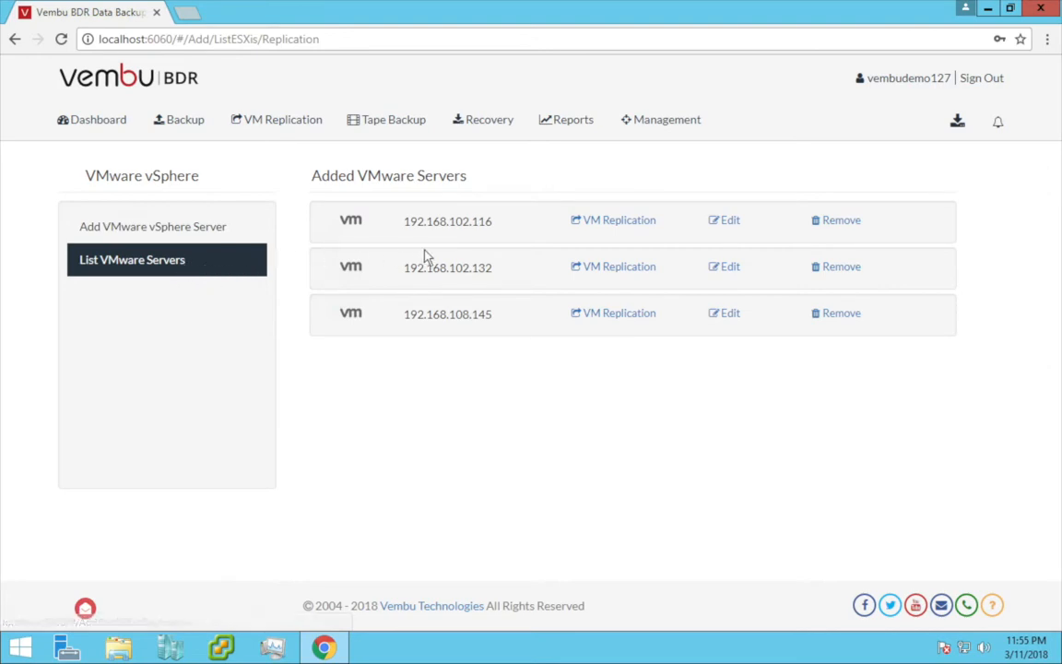
Step: Start VM Replication for host 192.168.102.116, review VM(s)/Disk(s) Exclusion and cancel without changes
click(619, 219)
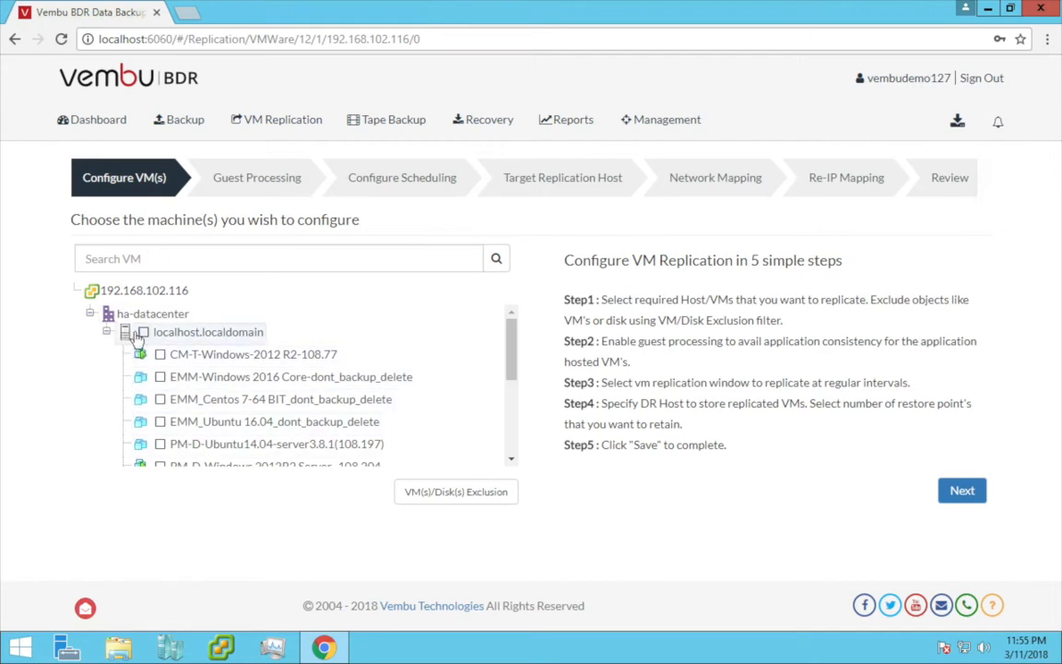
mouse_move(157, 348)
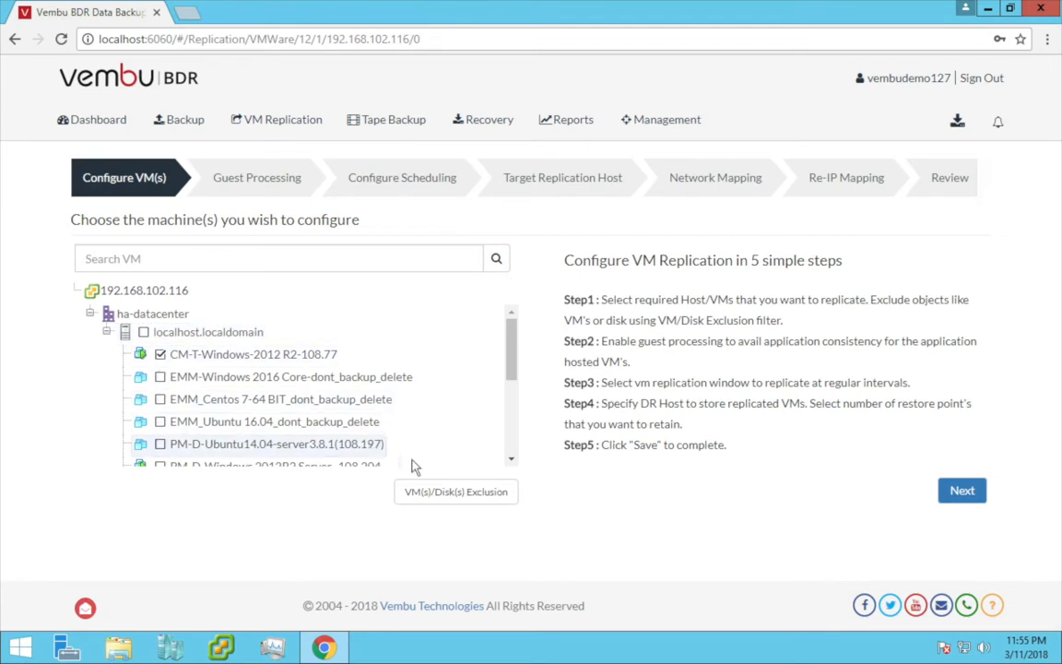
click(456, 491)
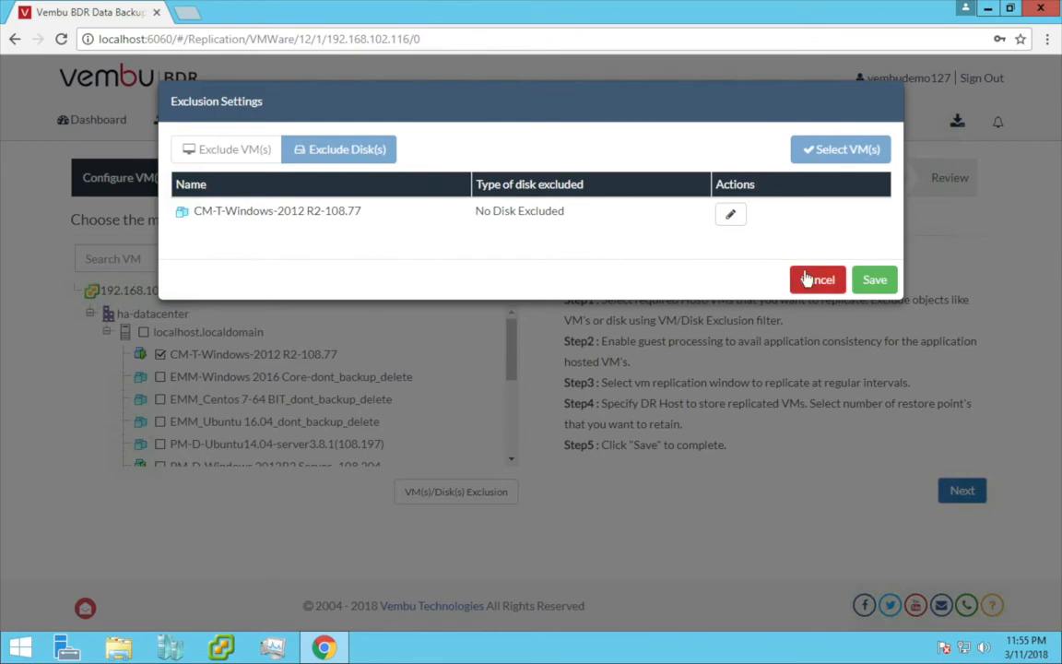
click(817, 281)
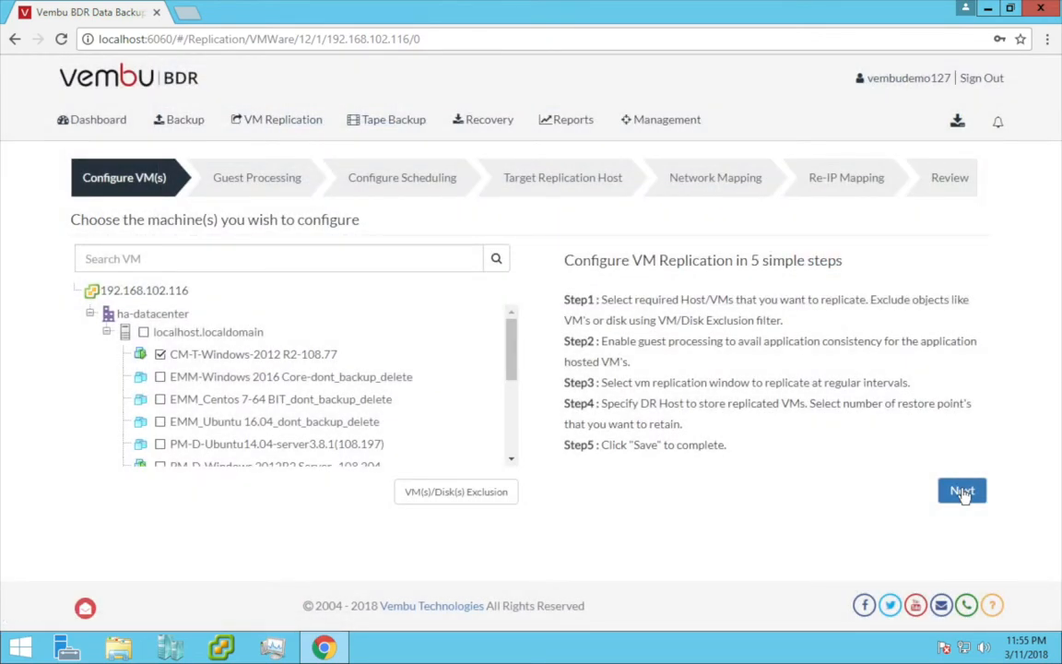
Step: On Guest Processing, toggle Application Aware off again, uncheck transaction log truncation, and continue to scheduling
click(963, 490)
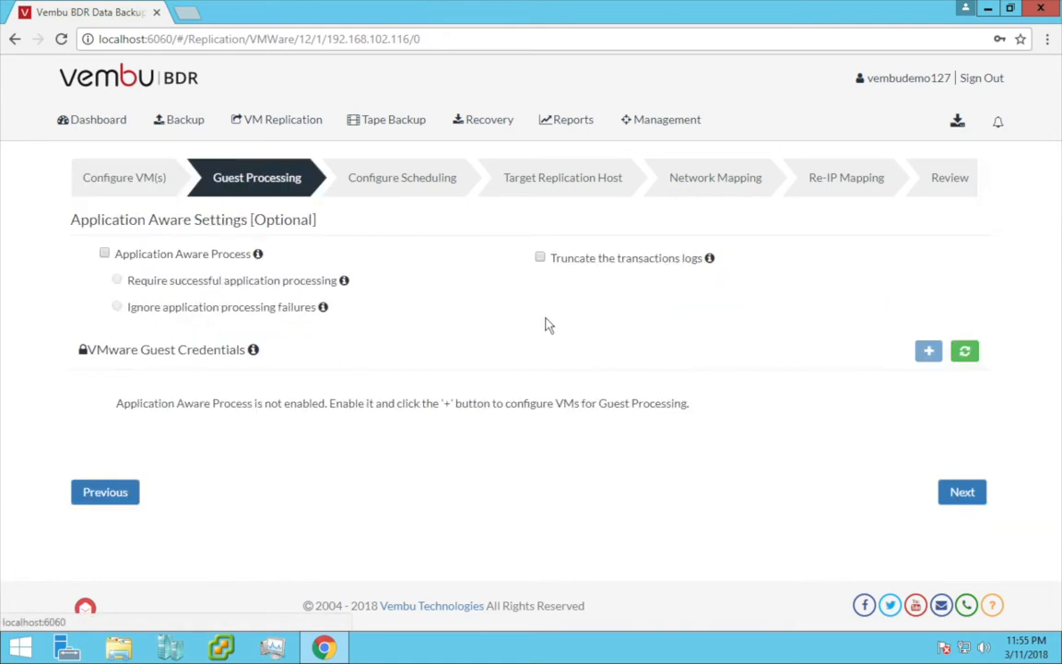
mouse_move(221, 242)
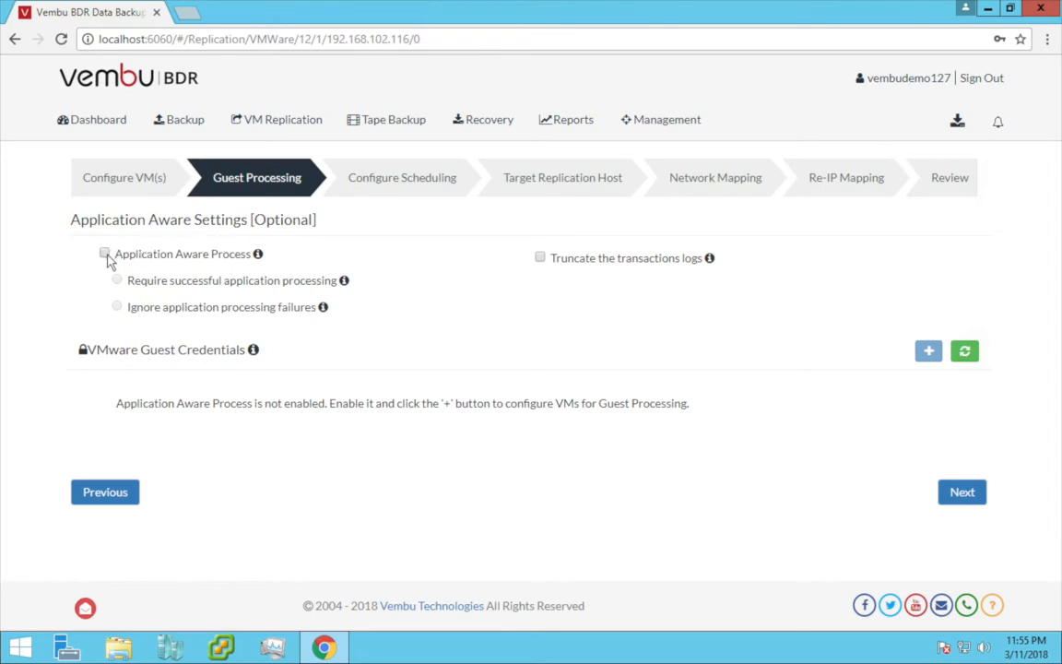
click(105, 255)
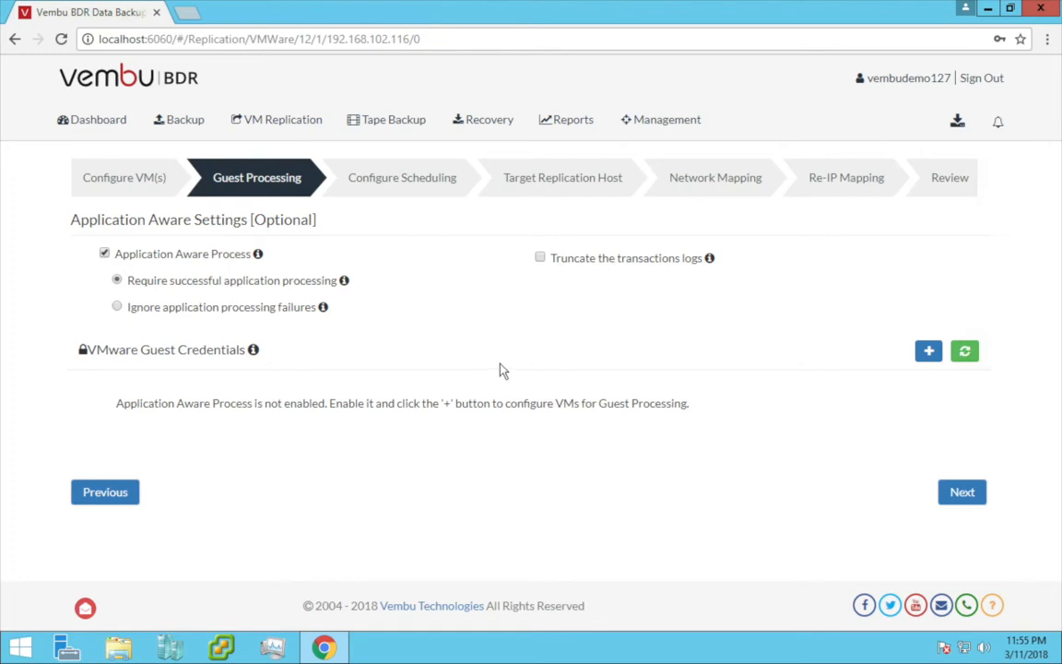
click(930, 351)
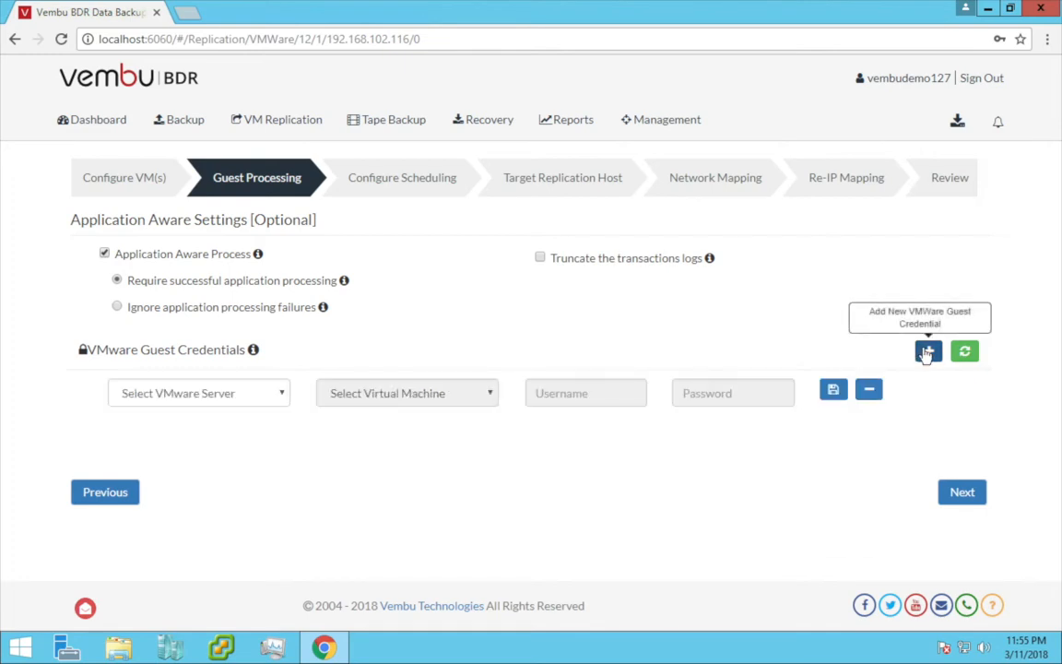
mouse_move(415, 273)
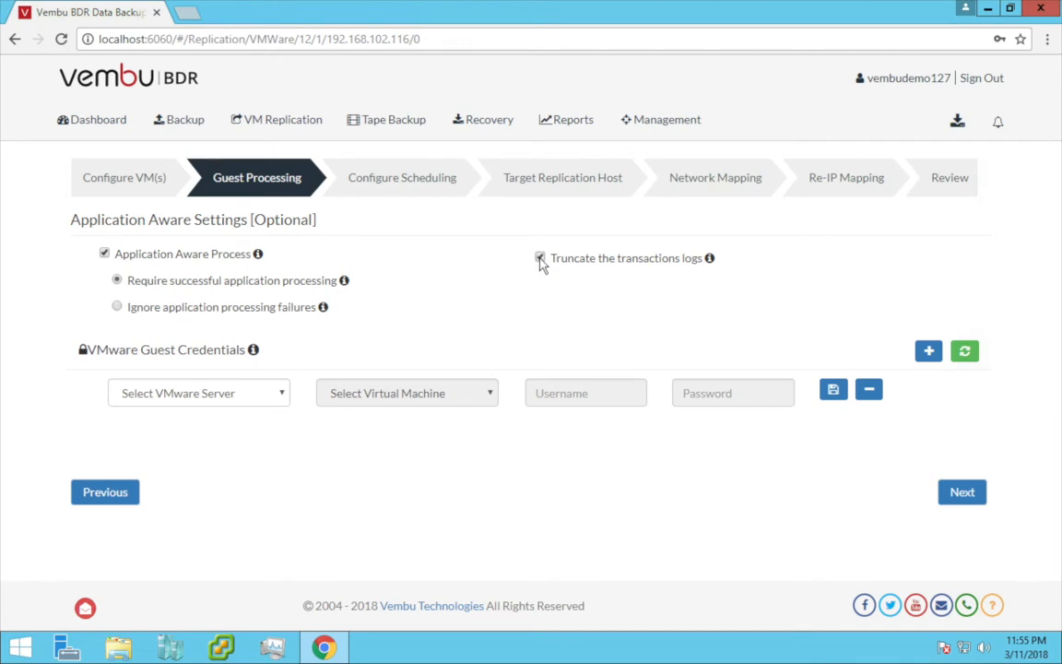
click(103, 254)
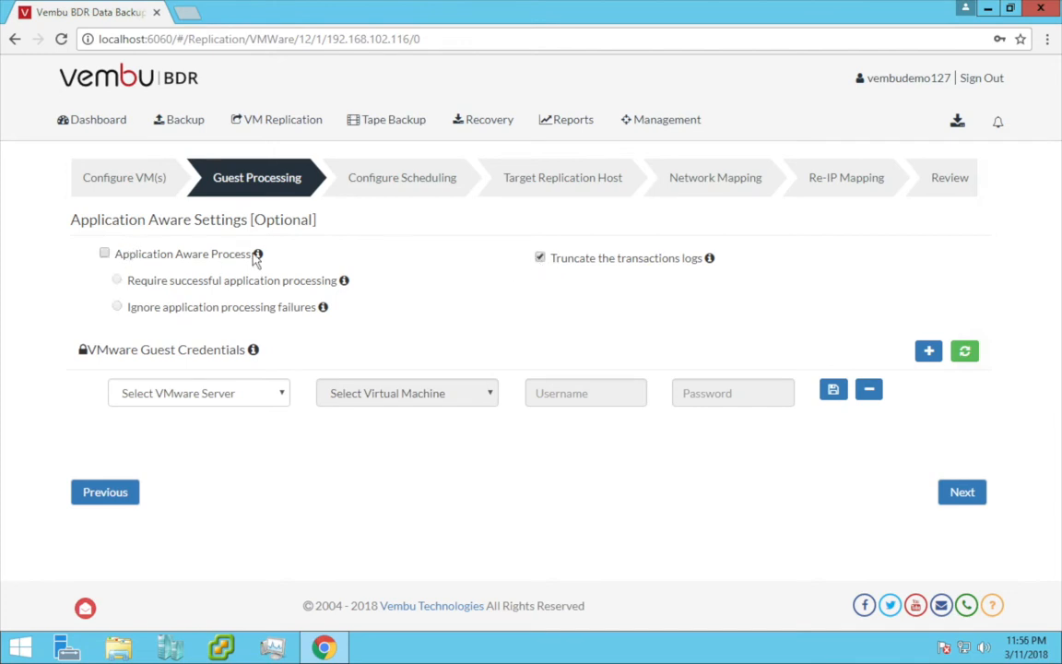
click(540, 258)
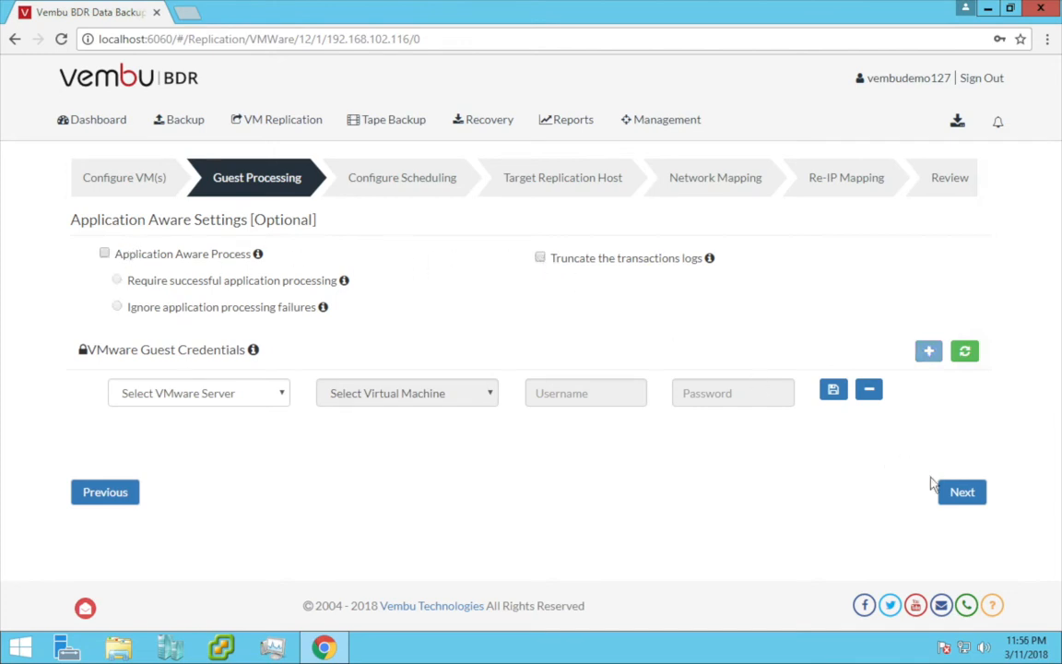
click(963, 491)
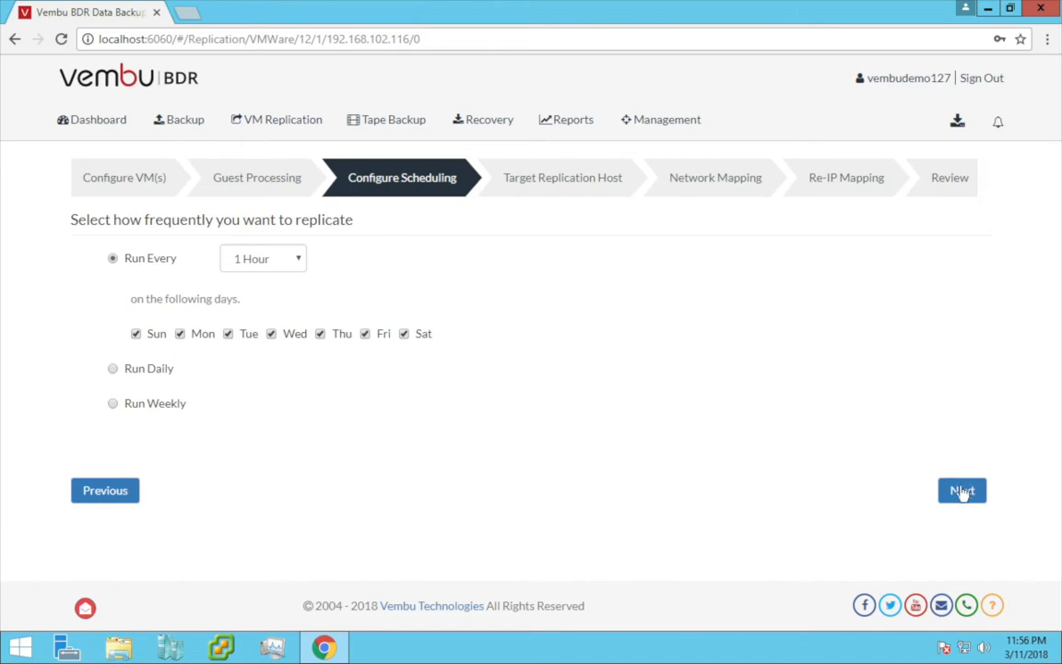
Step: Keep the hourly schedule, target VMware Server 192.168.102.116 on datastore1, skip Network and Re-IP Mapping to reach Review
click(963, 491)
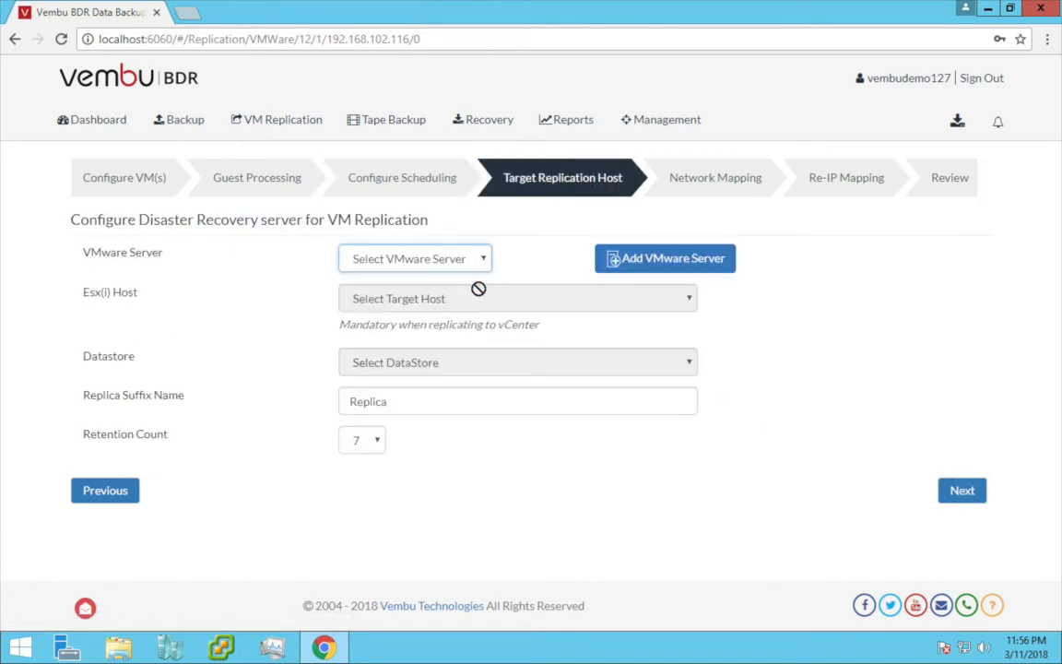
click(415, 258)
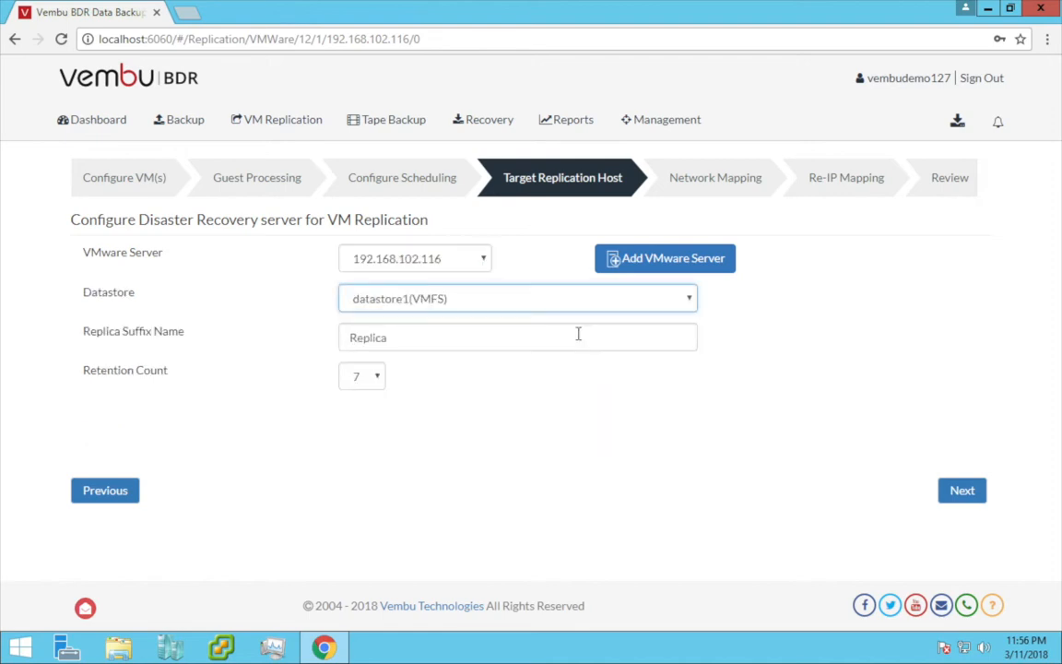
click(962, 491)
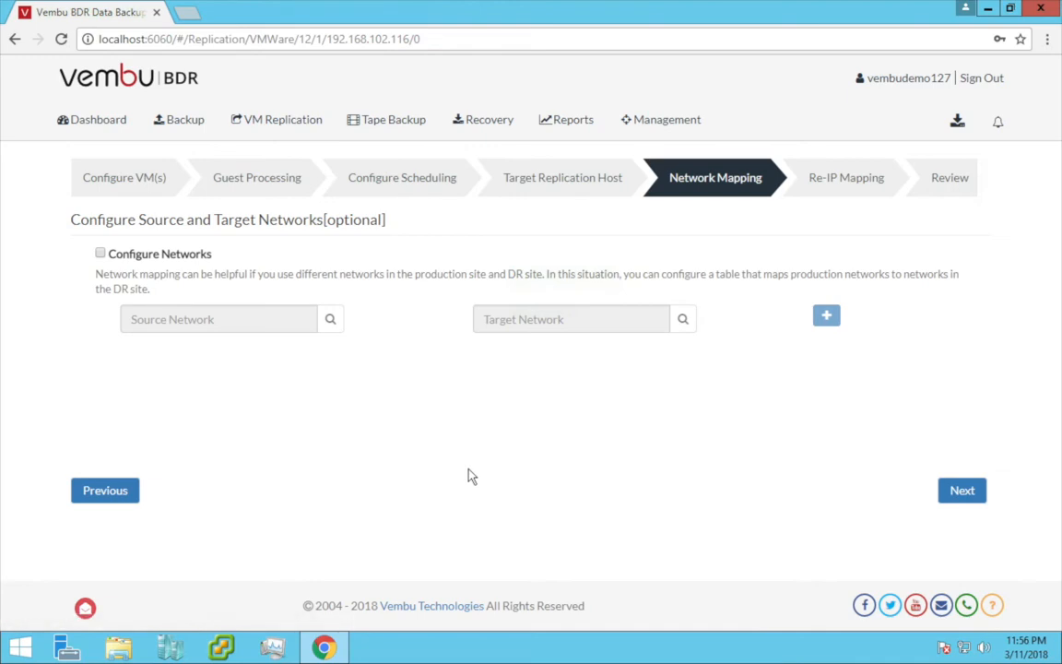
mouse_move(297, 244)
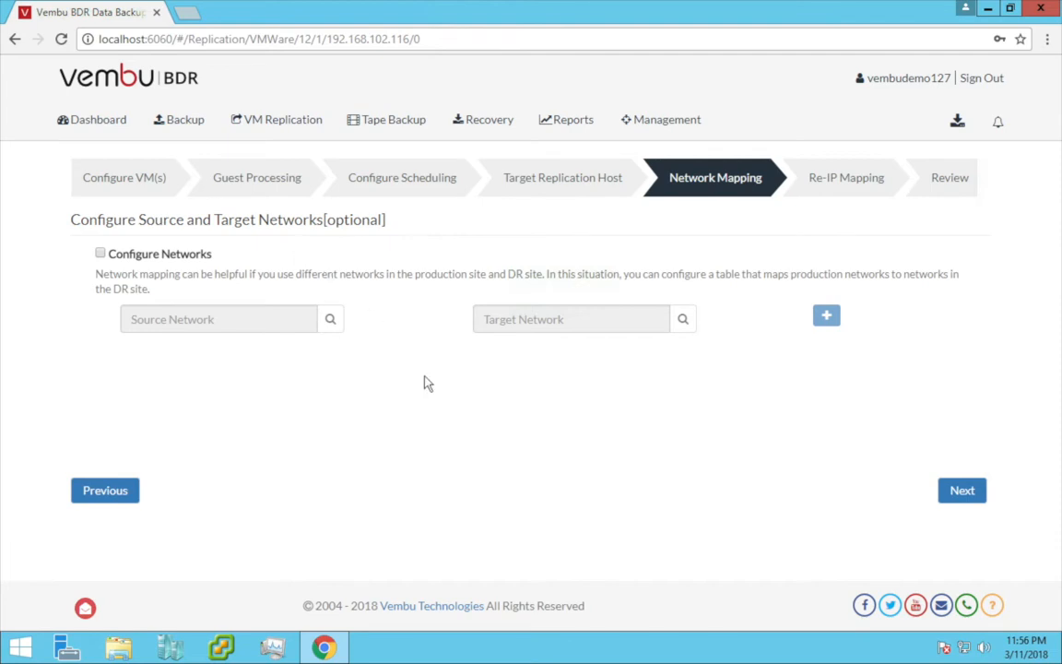
mouse_move(963, 491)
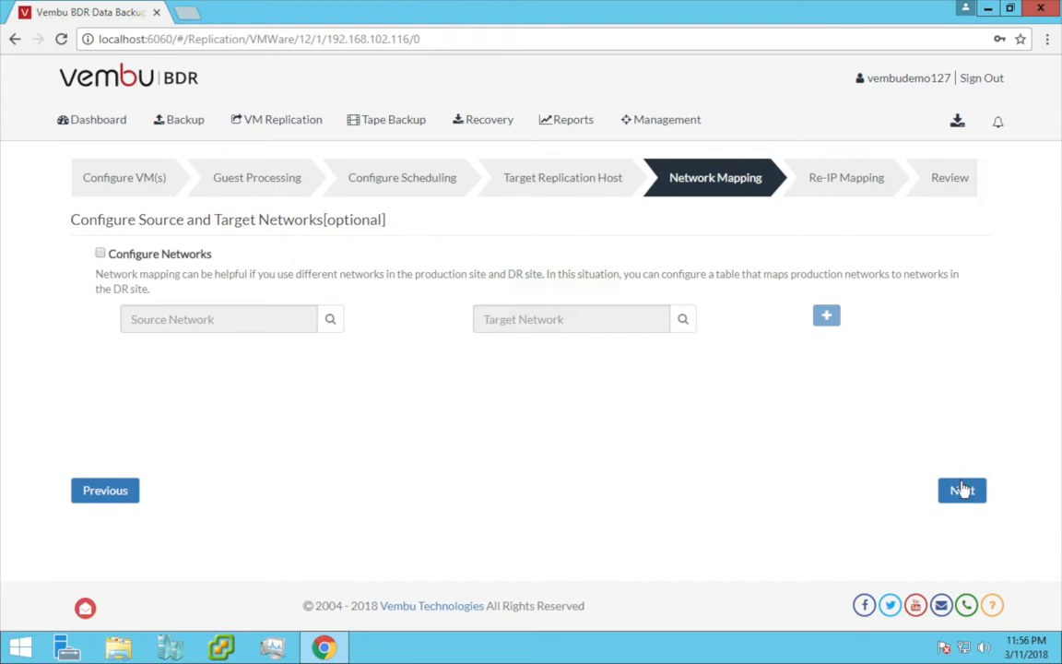
click(963, 490)
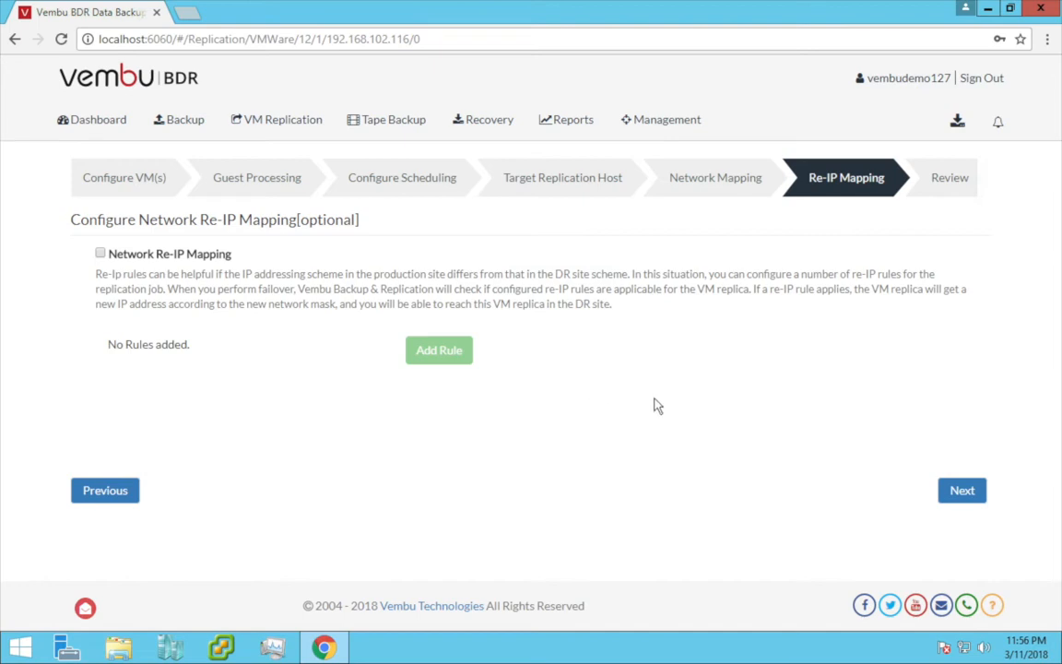
mouse_move(889, 415)
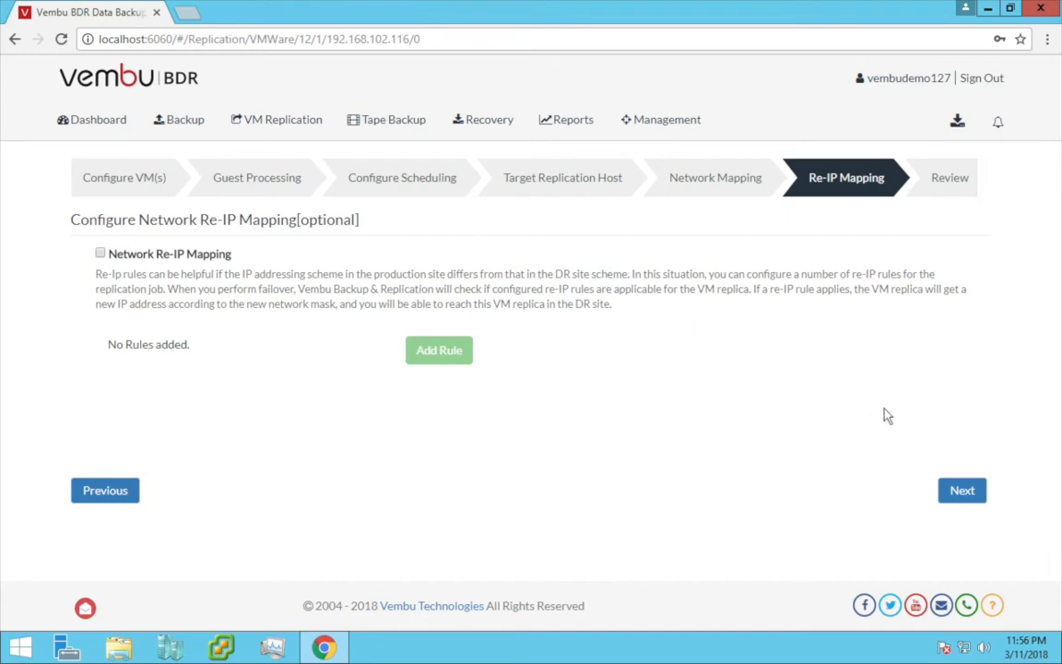
click(962, 491)
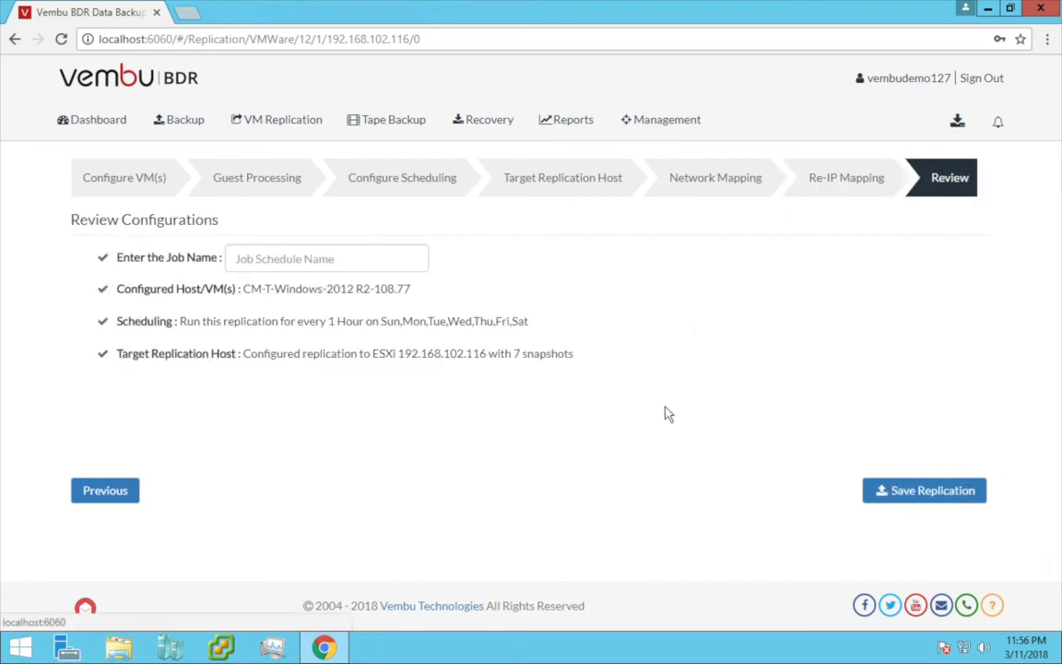
Step: Enter 'test' as the job name on the Review page
click(326, 258)
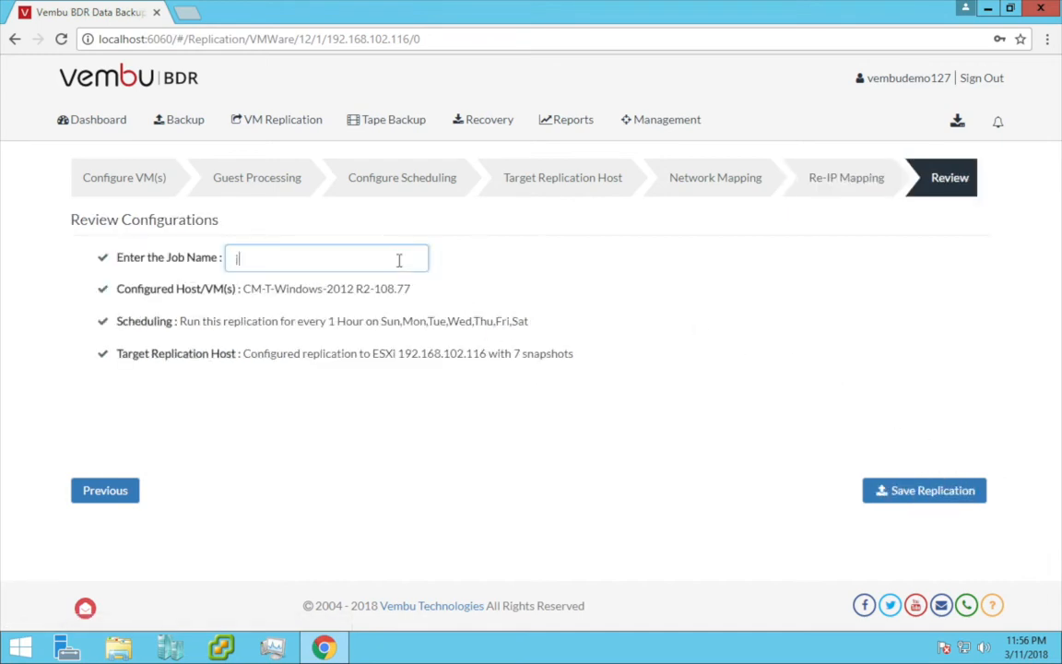
text(test)
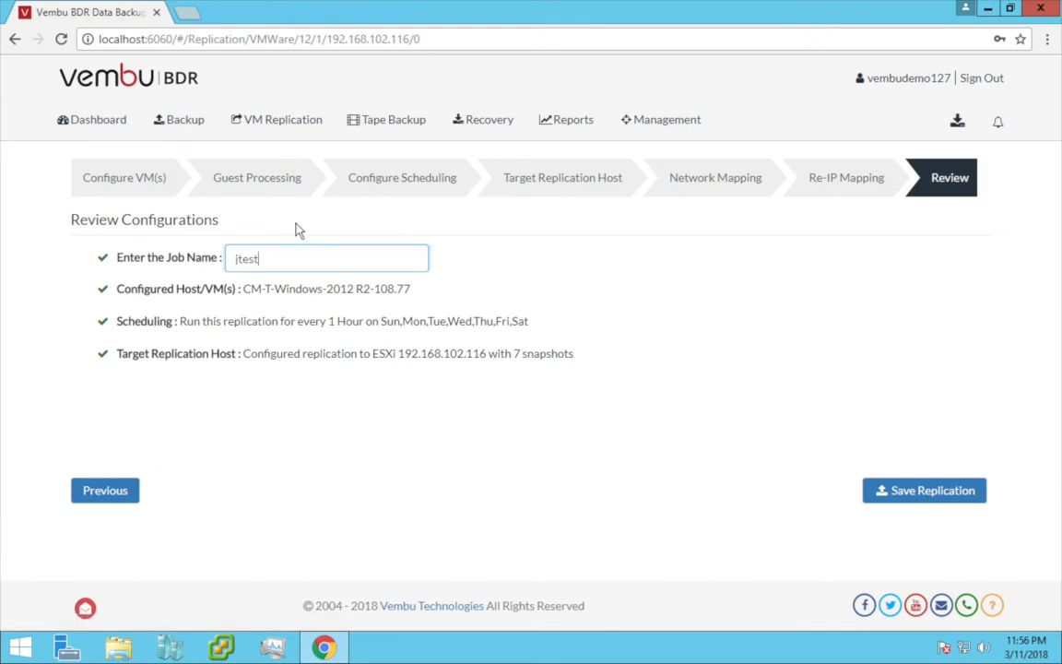
click(184, 118)
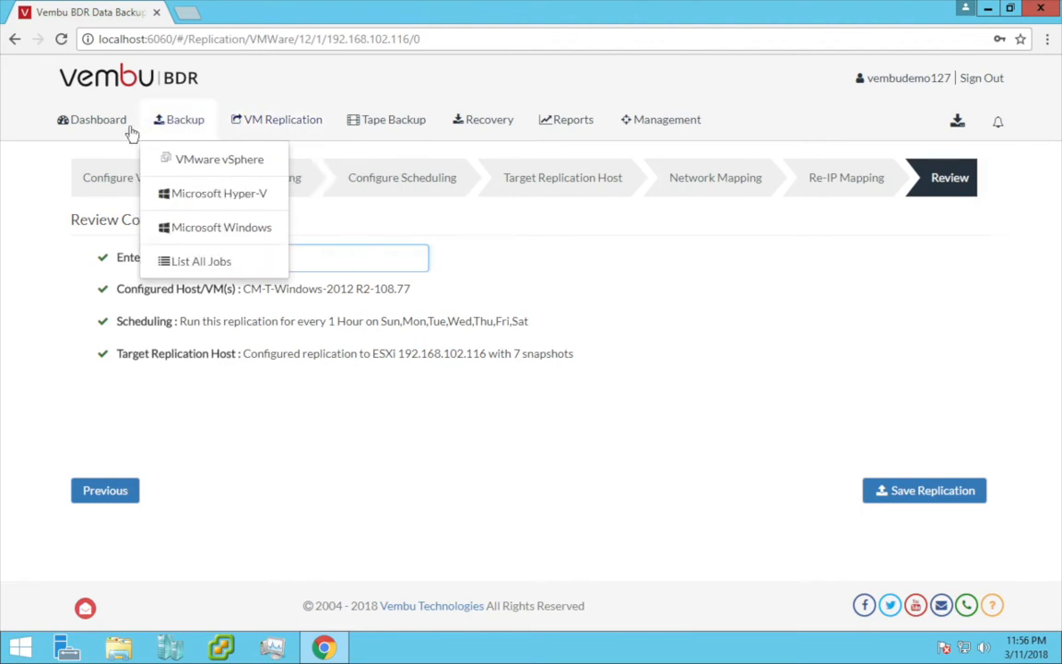
Step: Return to the Dashboard and show the VM Replication menu
click(90, 118)
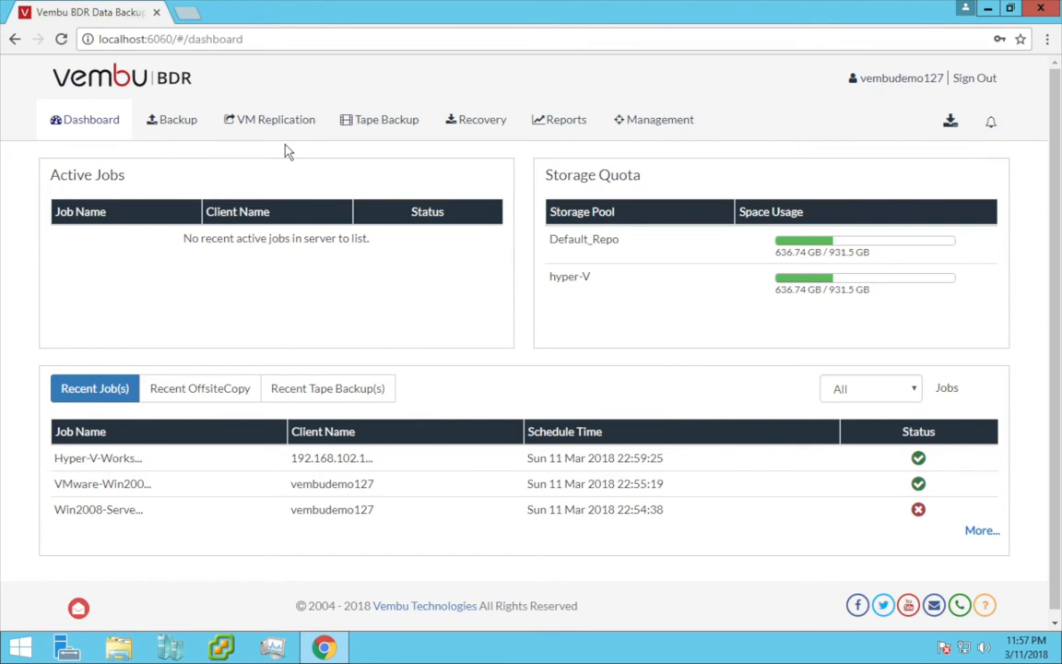
click(269, 118)
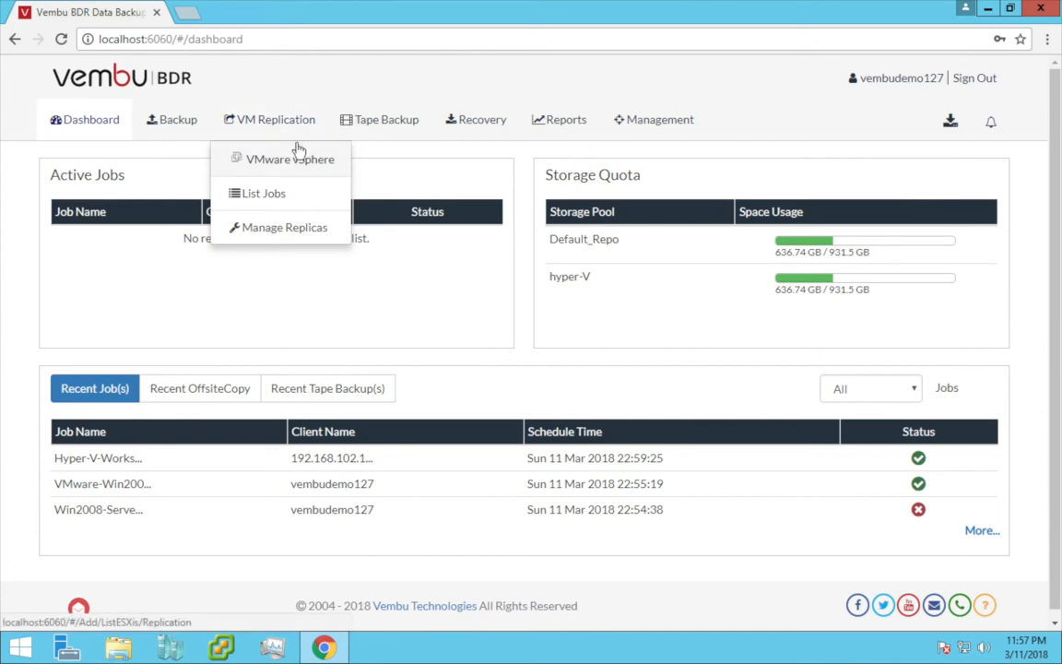
Step: From Manage Replicas, restore the Win2008-Server-Replication replica with Failover as the restore type
click(284, 227)
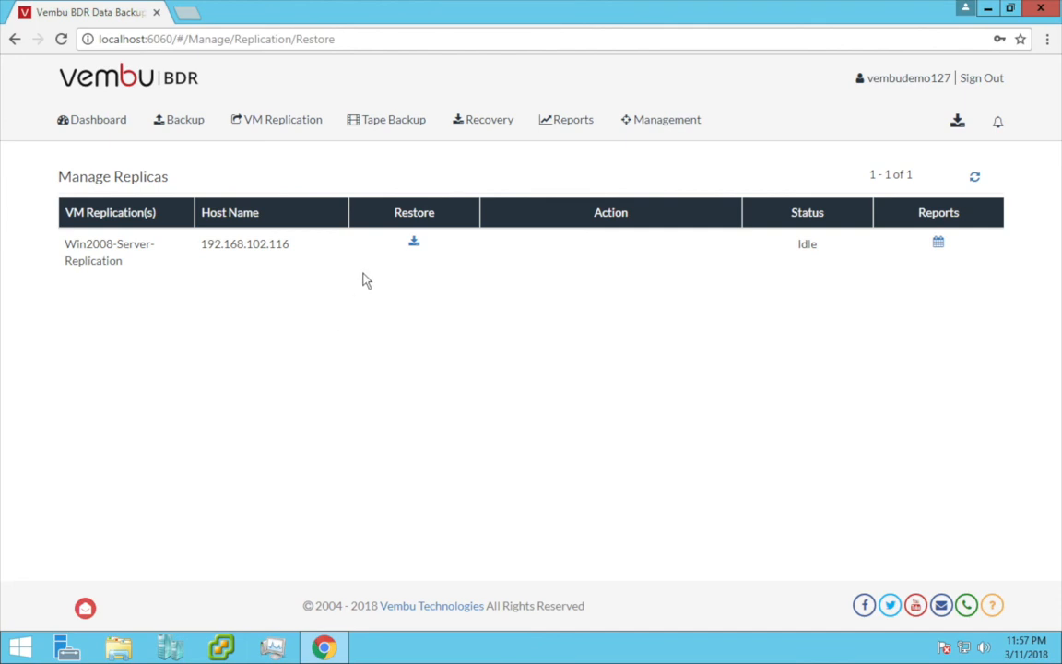
click(413, 242)
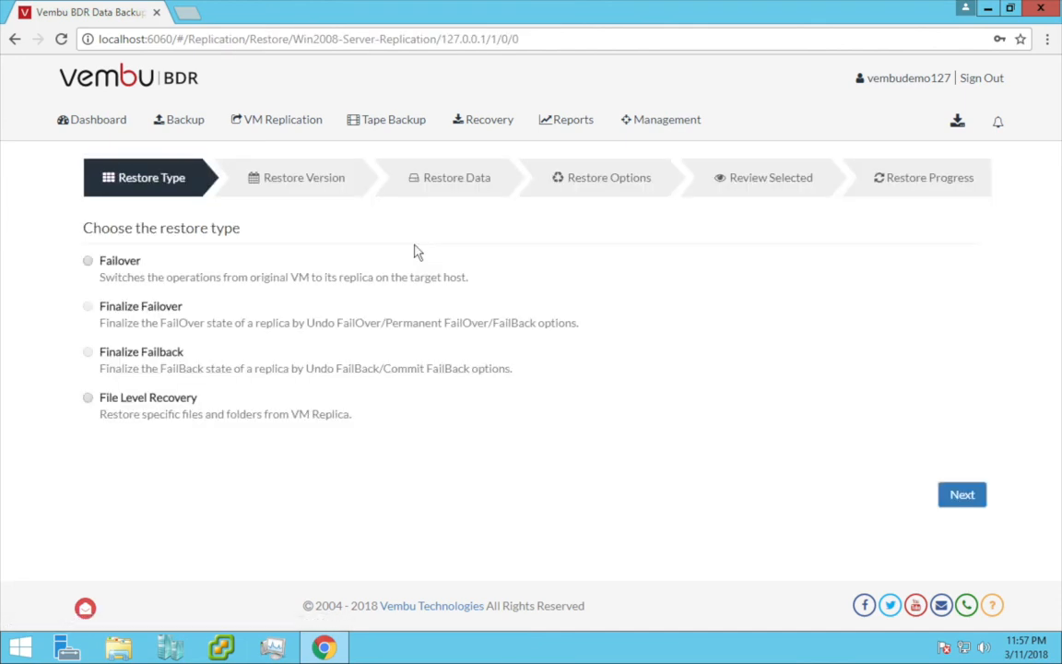
mouse_move(358, 391)
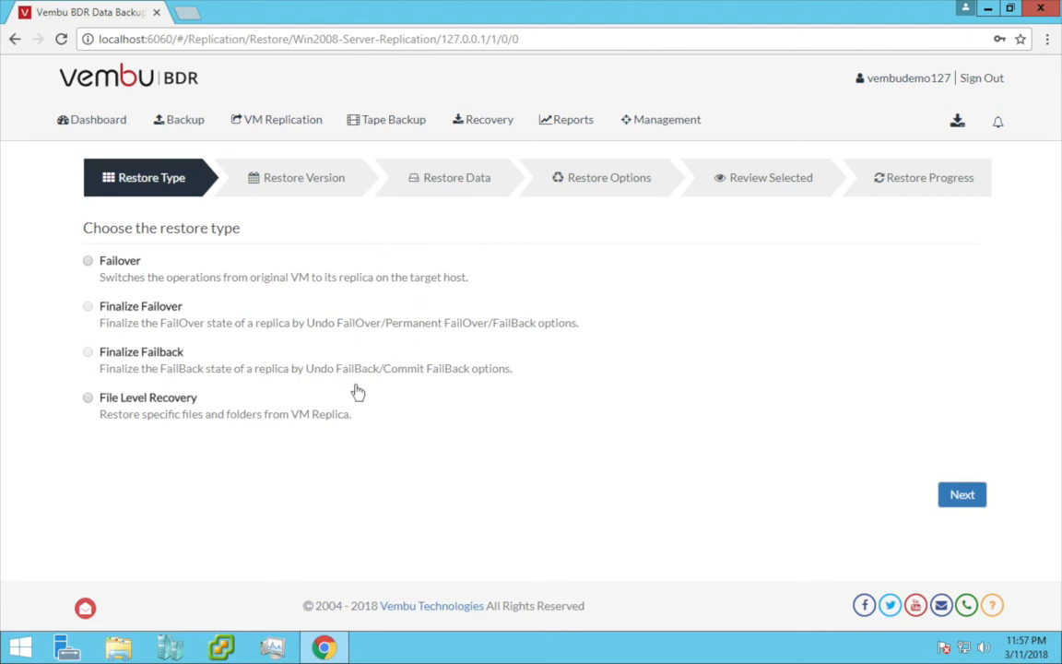
mouse_move(67, 280)
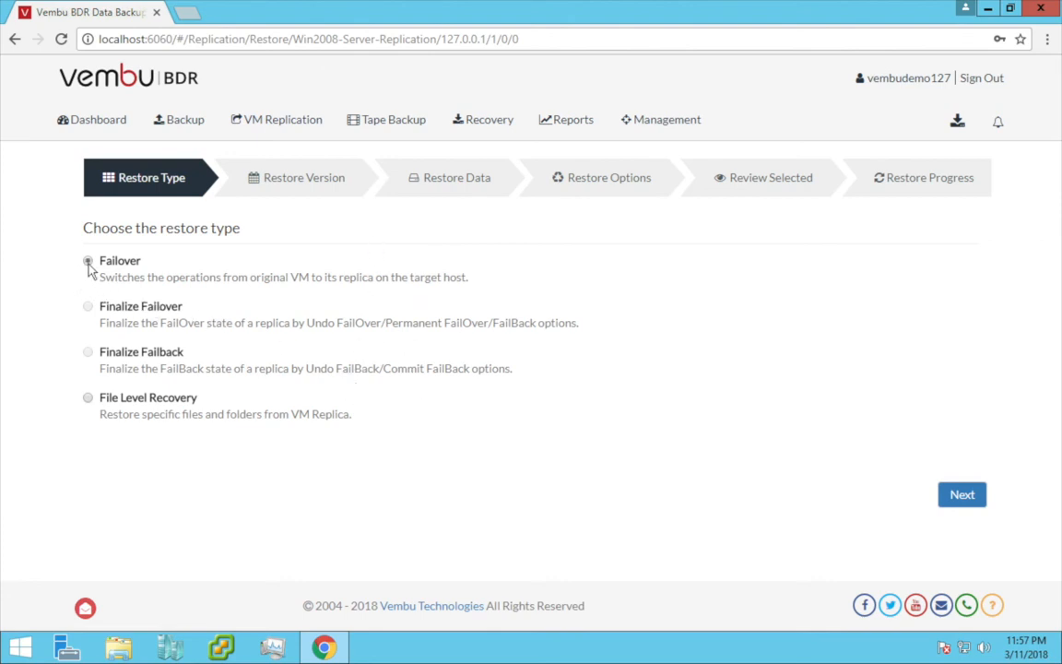
click(89, 262)
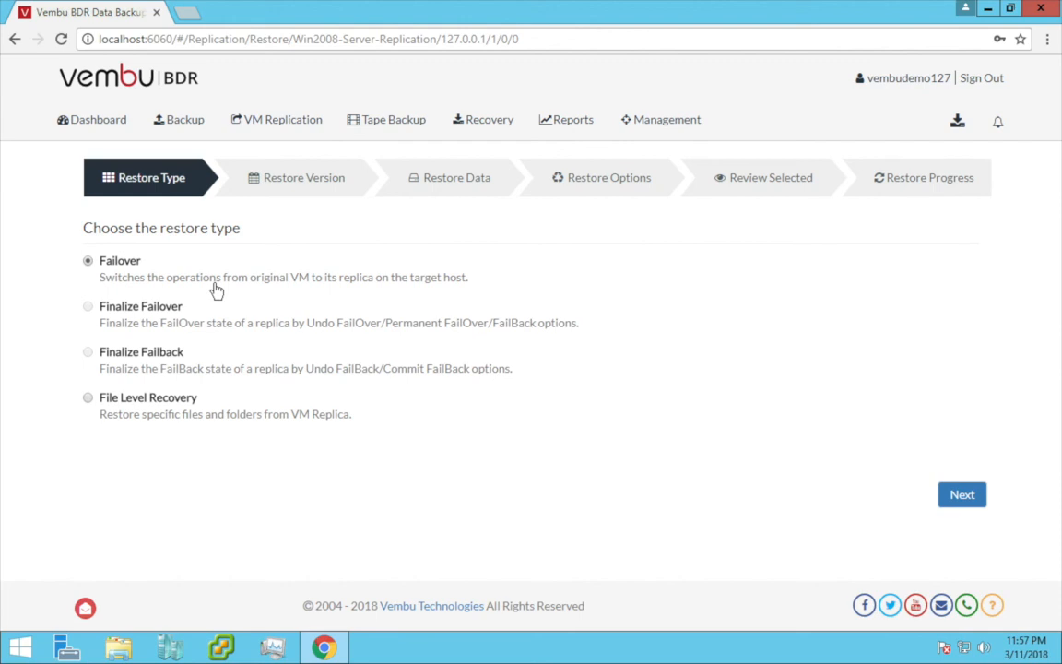
mouse_move(323, 334)
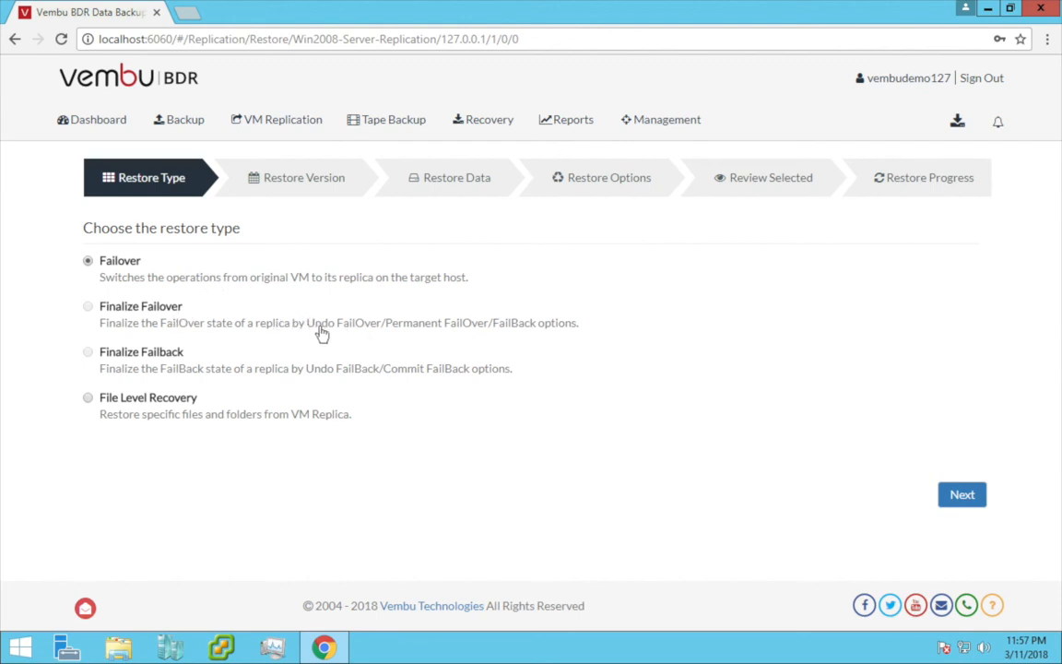
mouse_move(159, 365)
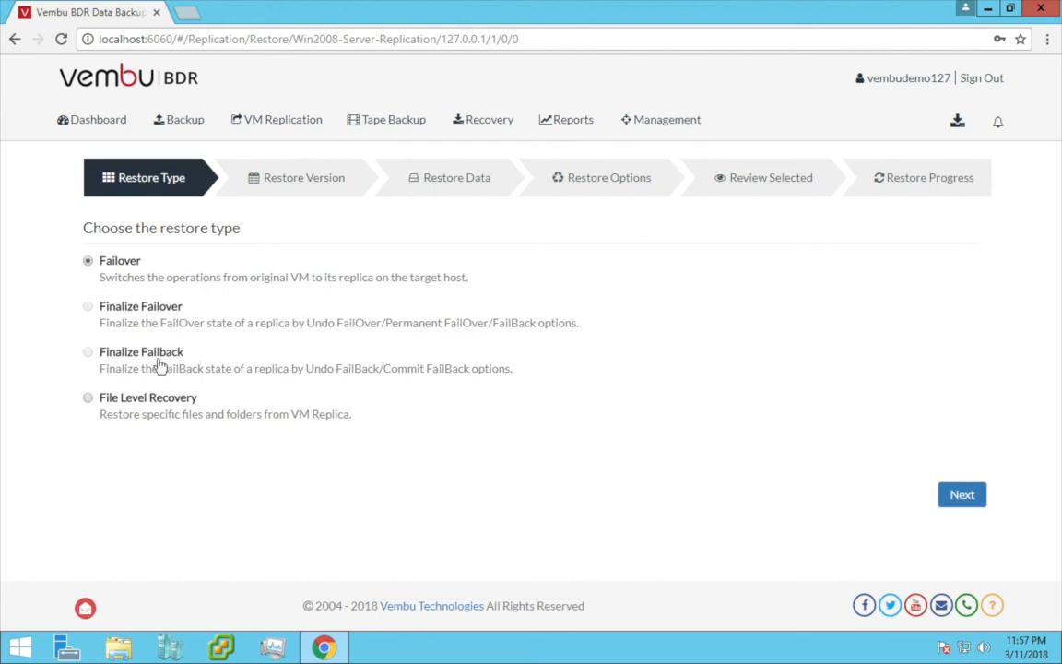